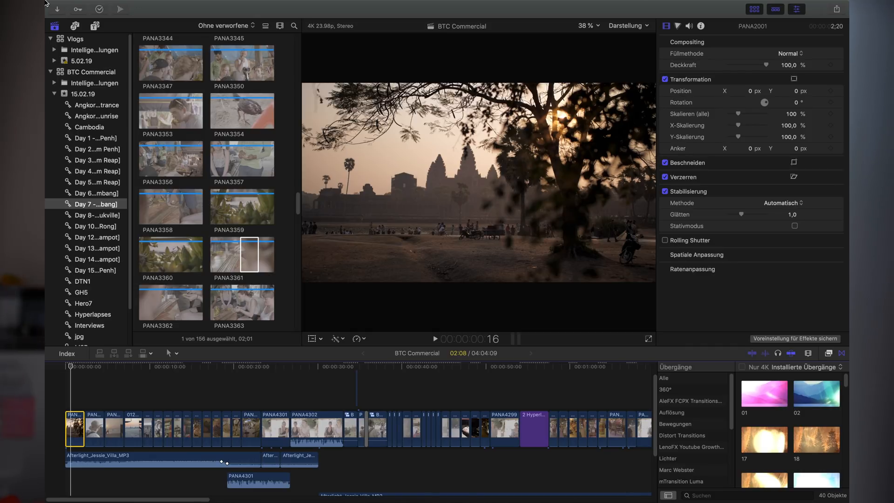
Step: Switch viewer playback to Proxy, find 'Proxy Missing', then return to Optimized/Original media
left_click(132, 5)
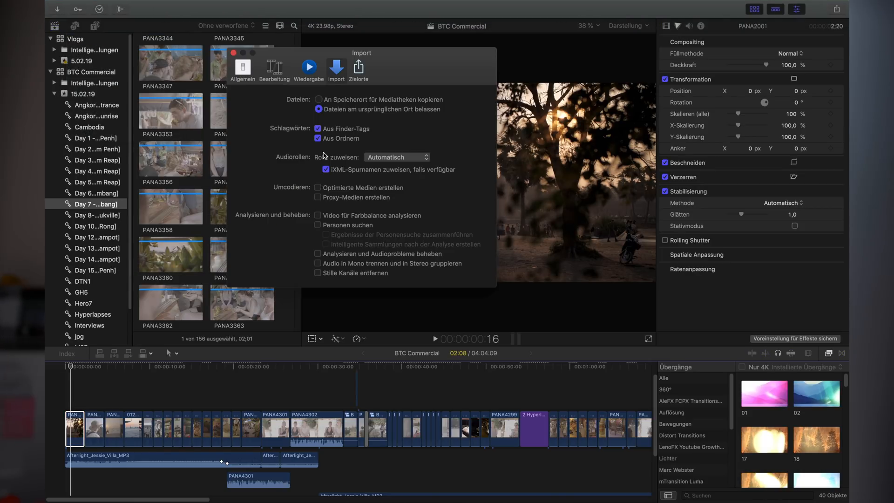
mouse_move(351, 154)
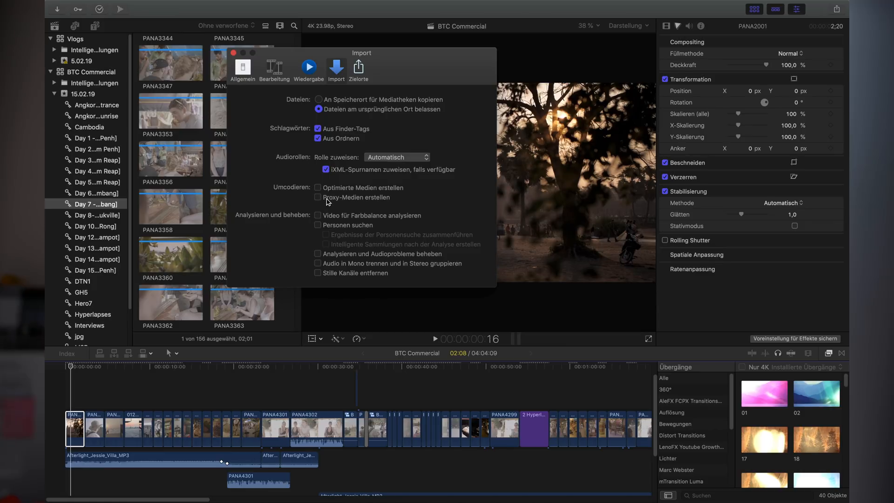
mouse_move(366, 203)
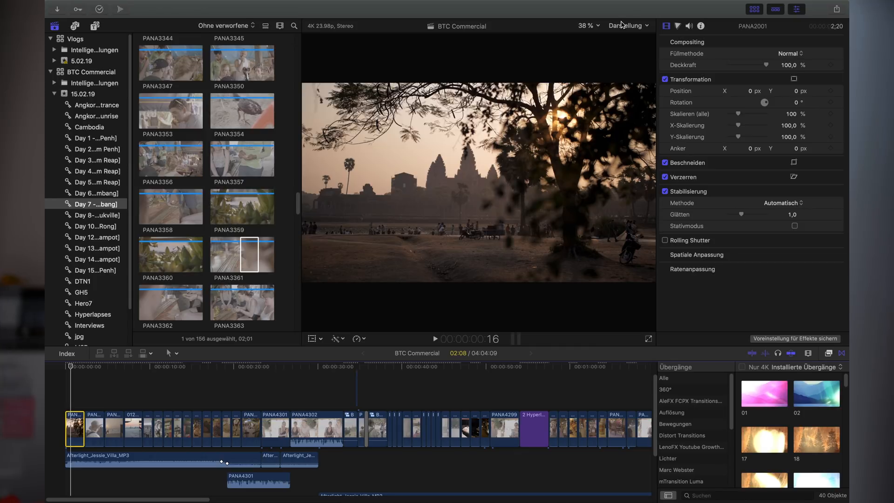
left_click(627, 25)
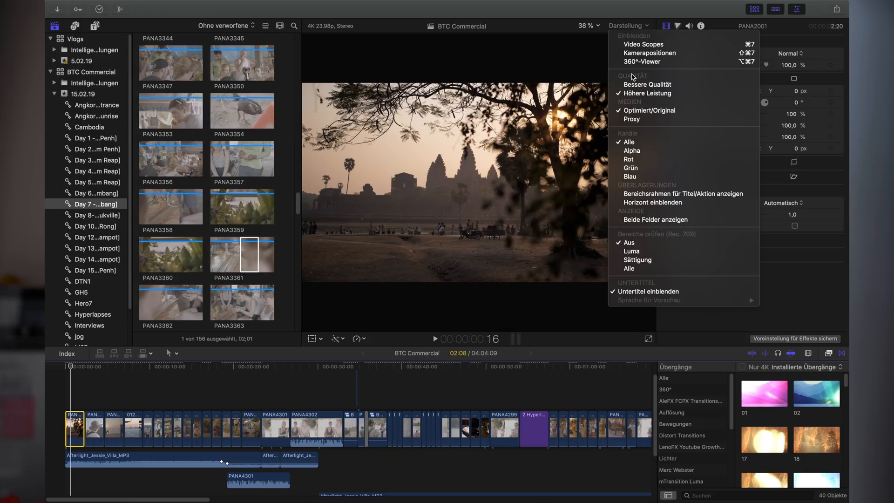
left_click(627, 26)
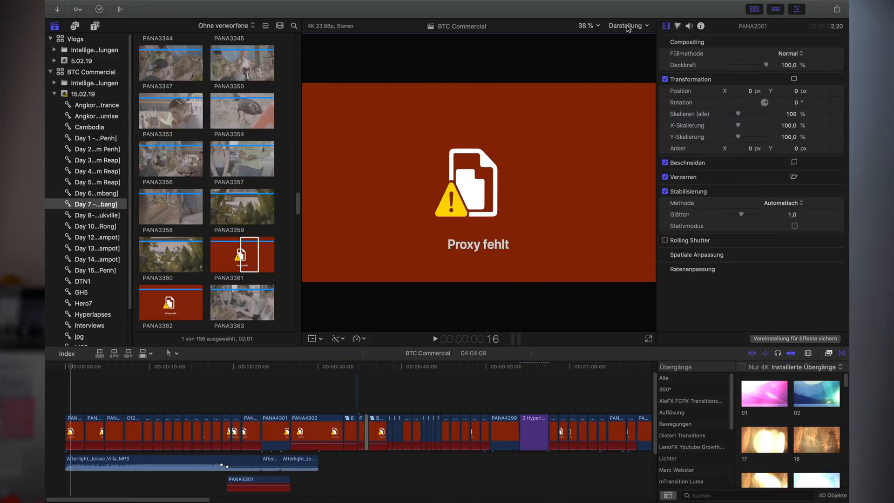
left_click(626, 26)
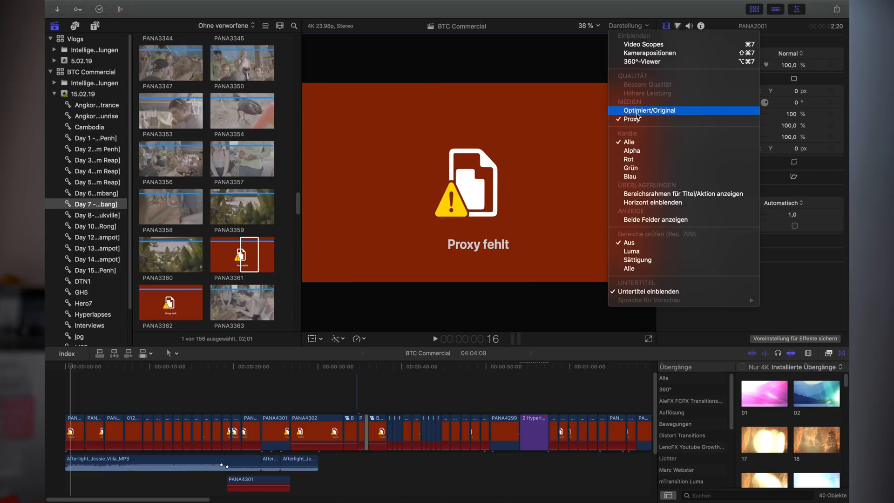
left_click(648, 110)
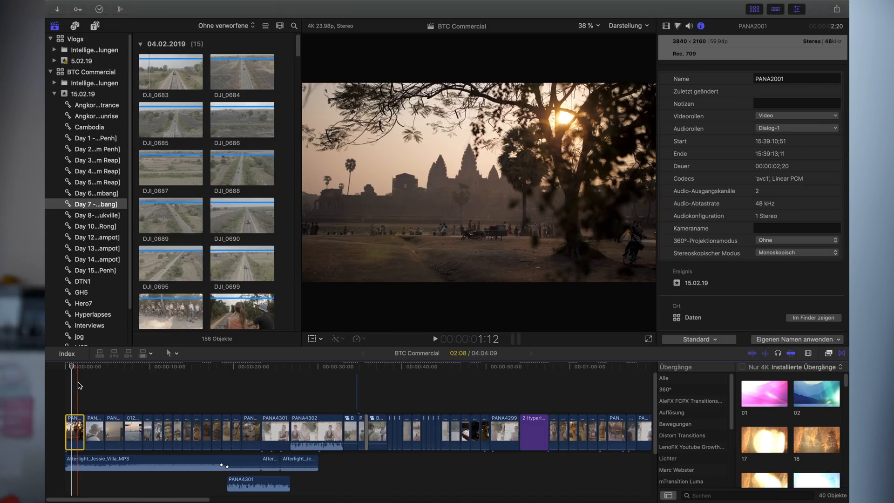
Step: Transcode the drone clips DJI_0683–DJI_0686 with Create proxy media ticked
left_click(171, 71)
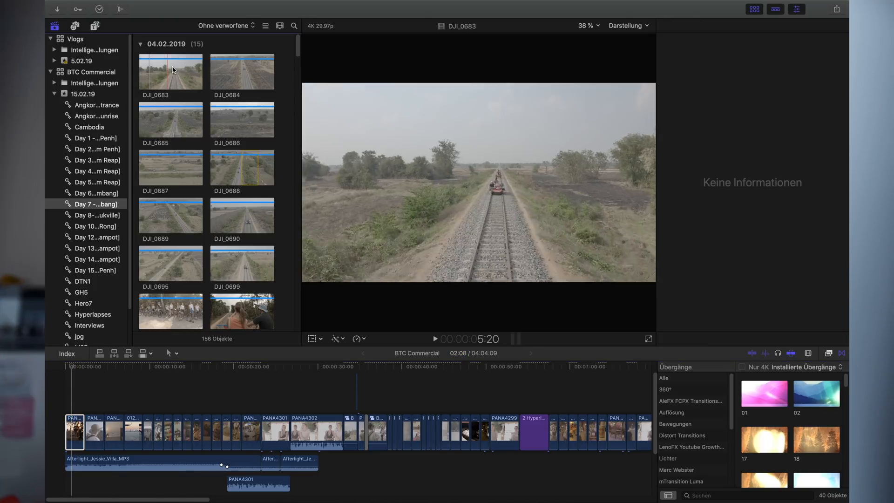
left_click(171, 71)
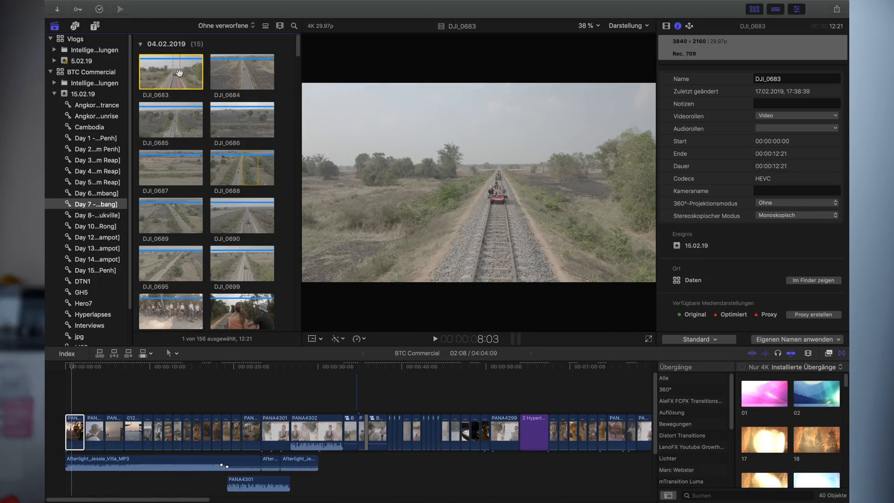
left_click(241, 71)
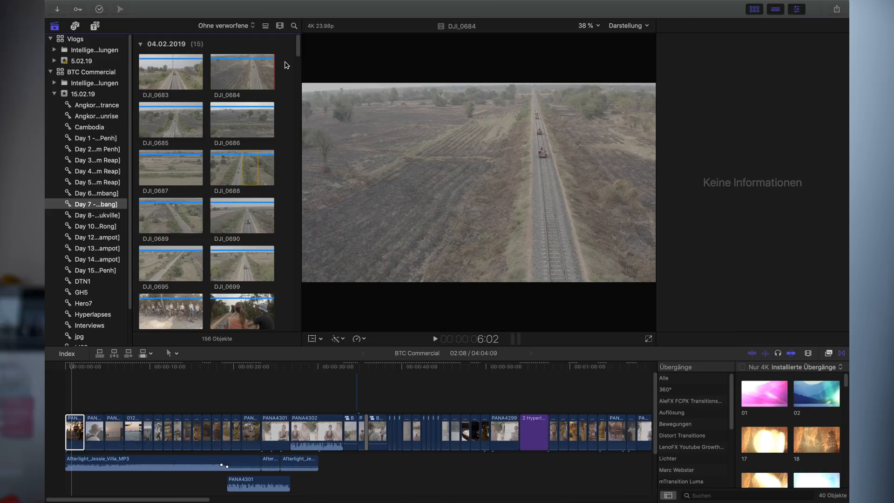
right_click(170, 71)
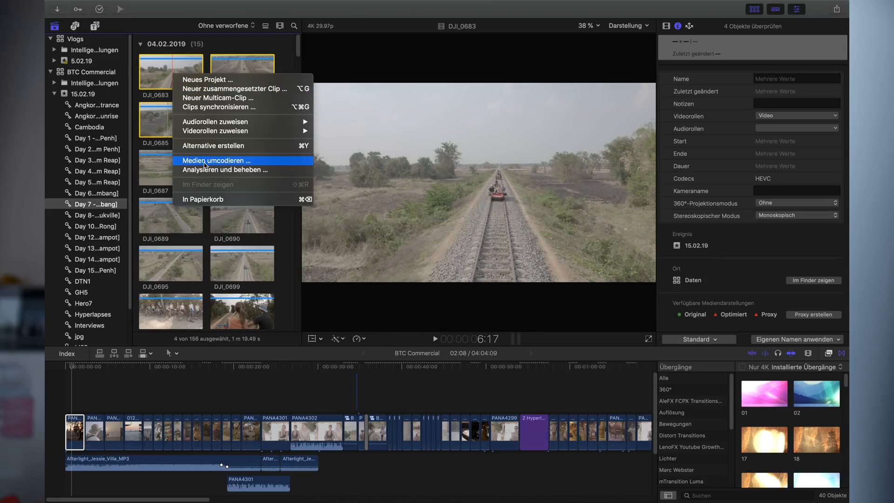
left_click(216, 160)
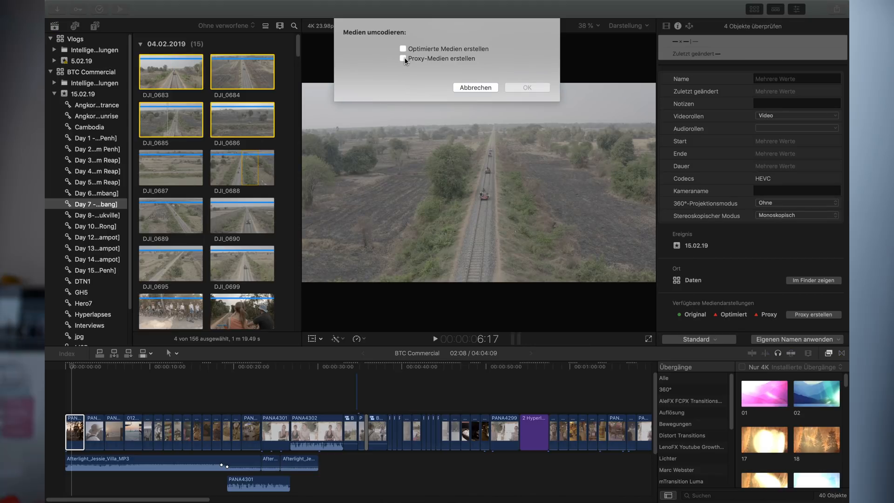
left_click(402, 58)
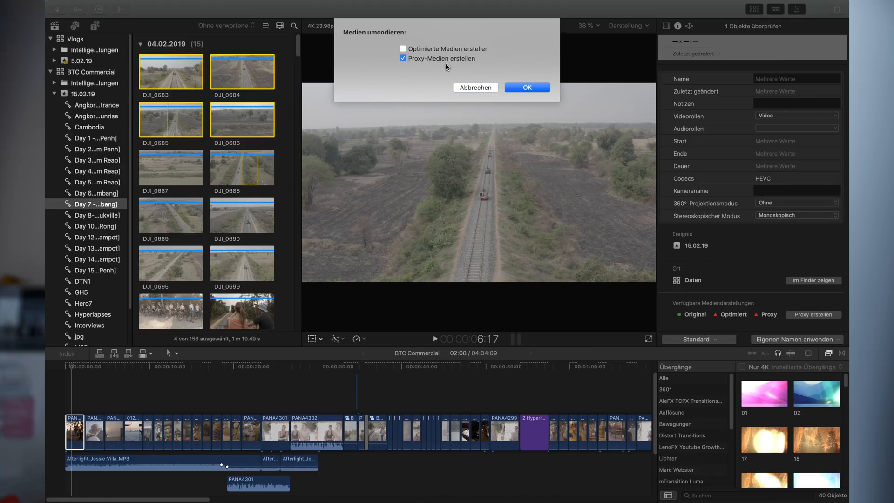
left_click(526, 87)
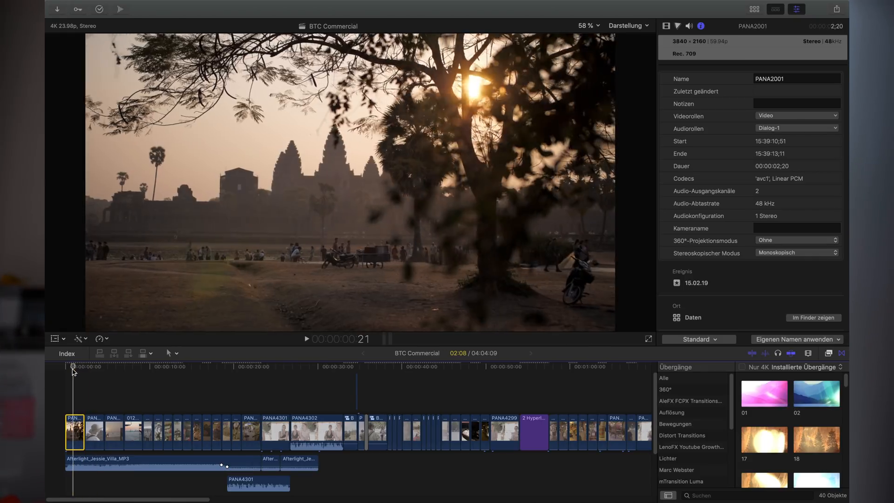
Step: Show the Sound Effects library in the Photos and Audio sidebar
left_click(306, 339)
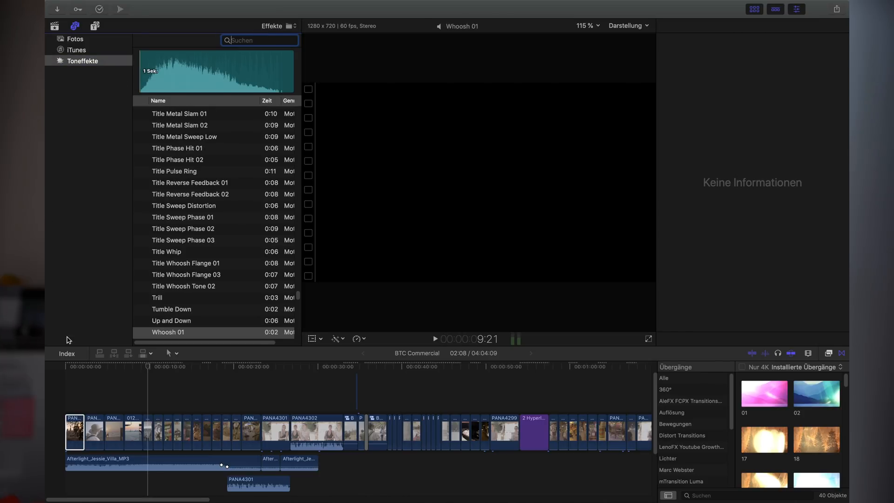
Step: Filter sound effects by 'da', pick Country Day and review clip audio in the Audio inspector
left_click(74, 432)
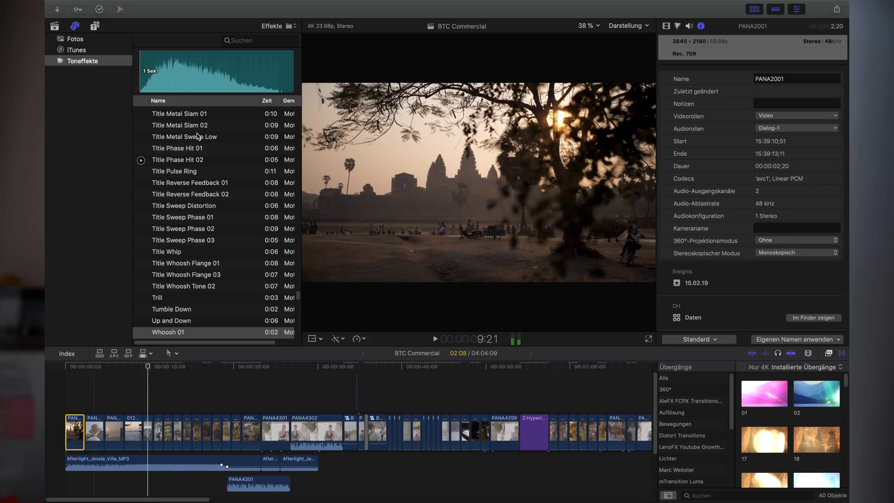
type("day")
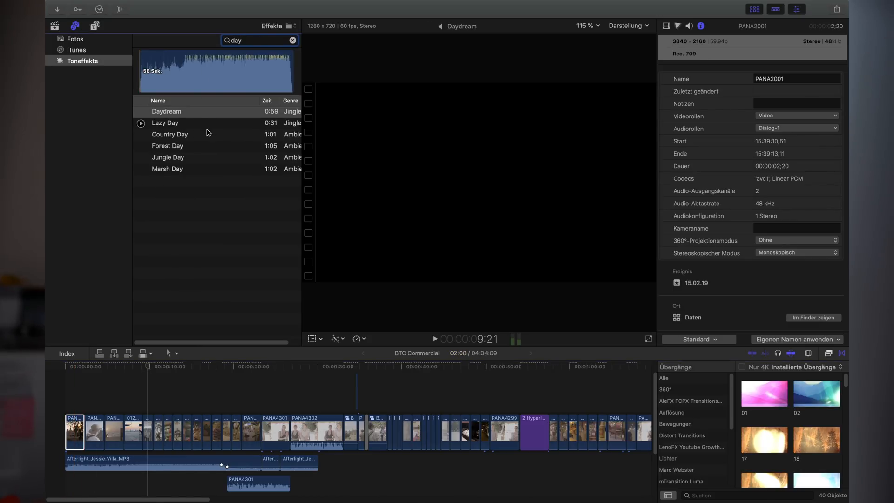
left_click(169, 134)
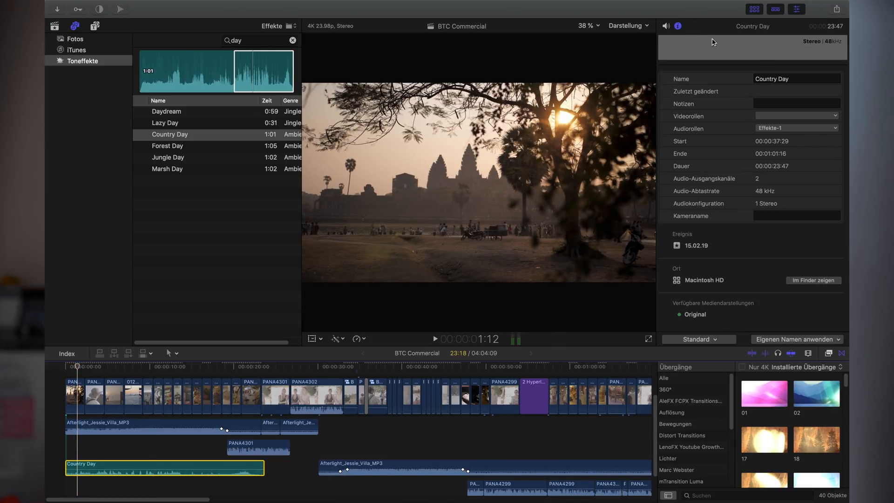
left_click(666, 26)
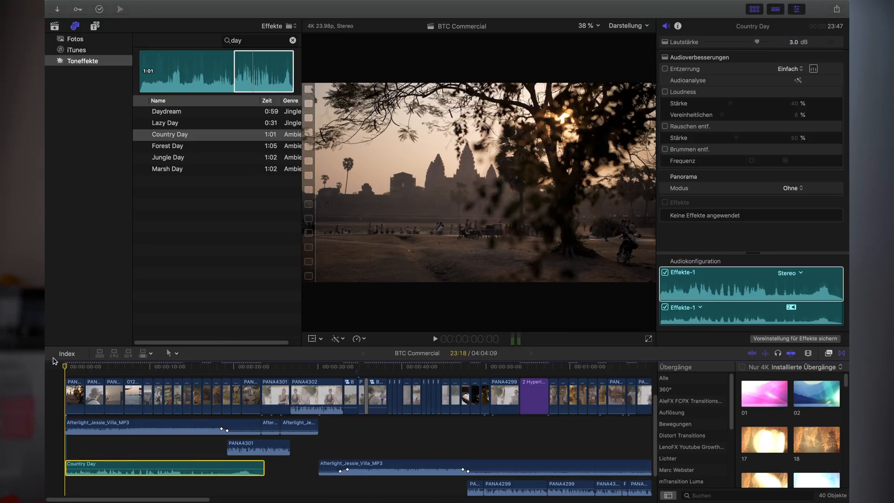
left_click(435, 339)
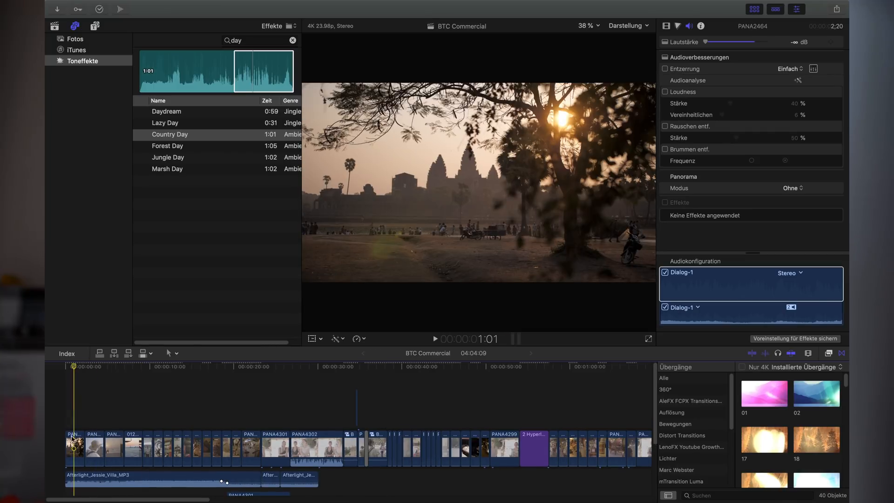
Step: Put FilmConvertPro2 - 4K on the Angkor clip PANA2001 with source camera Panasonic GH5
left_click(75, 447)
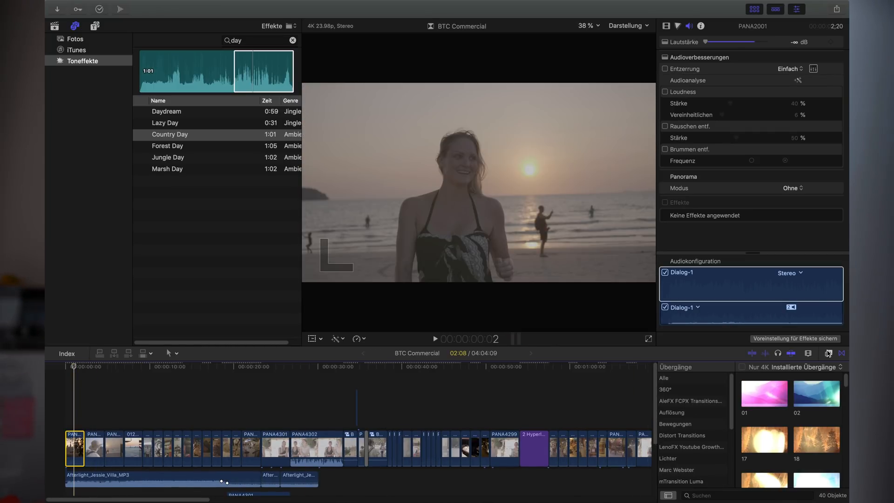
left_click(828, 353)
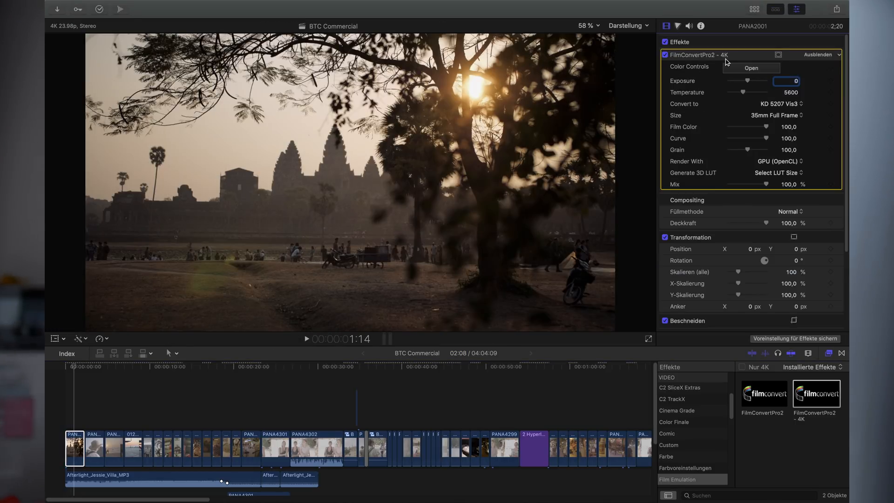
left_click(751, 68)
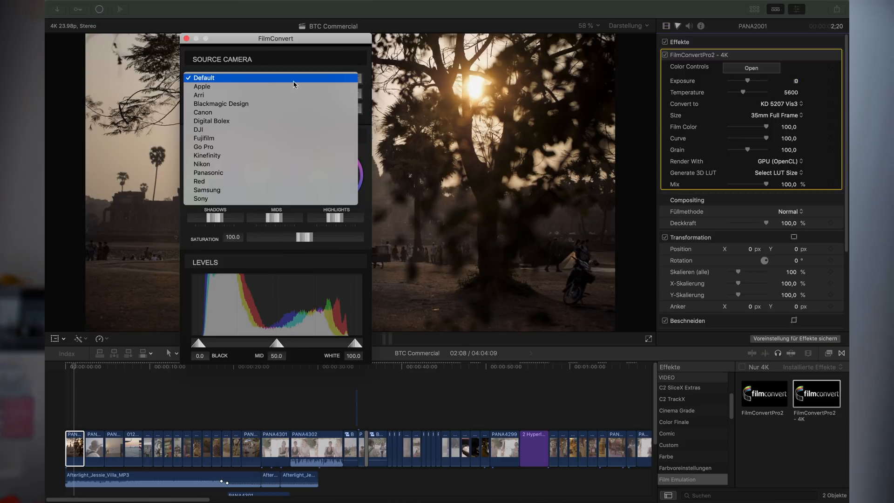
left_click(208, 172)
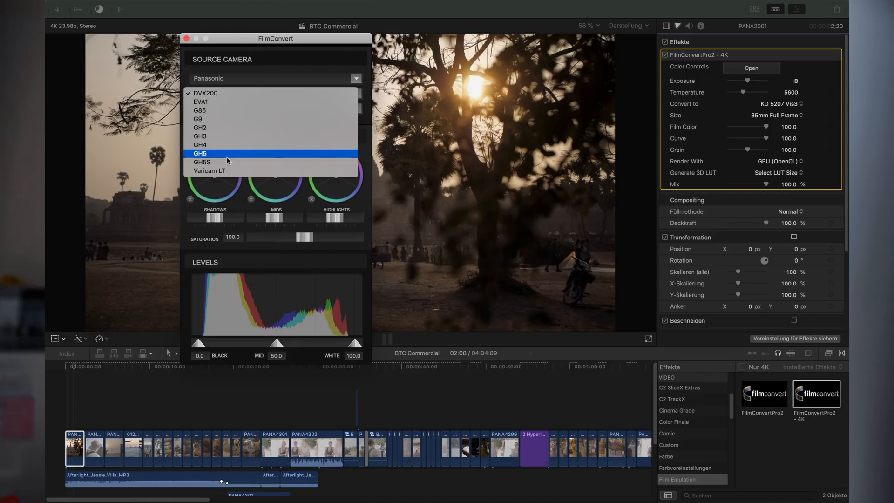
left_click(199, 153)
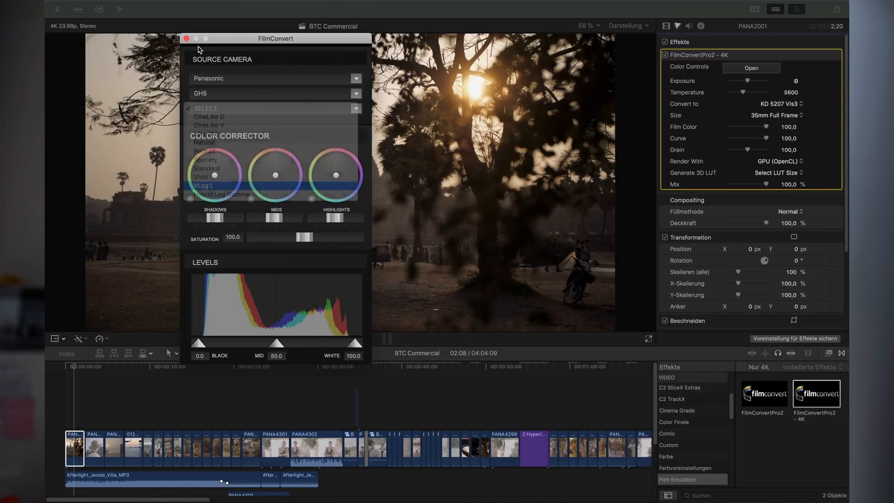
Step: Try the V-Log L profile in FilmConvert, then return the Angkor clip to its flat original look
left_click(186, 38)
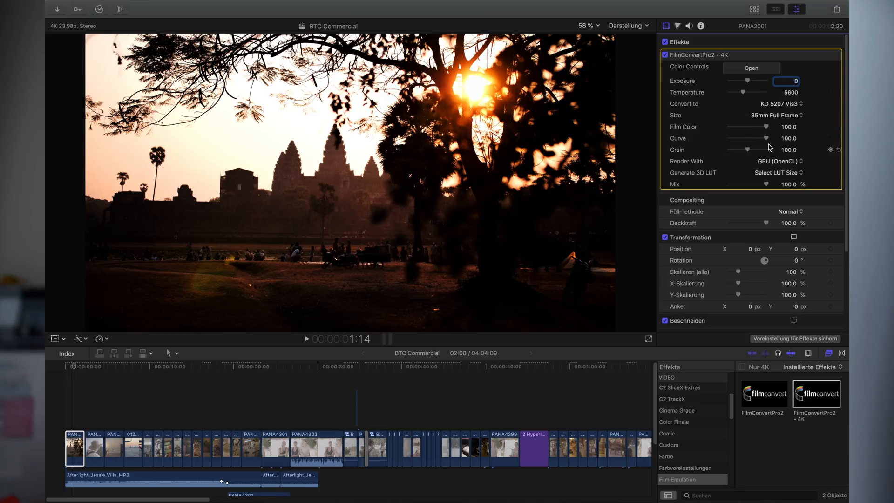
mouse_move(765, 151)
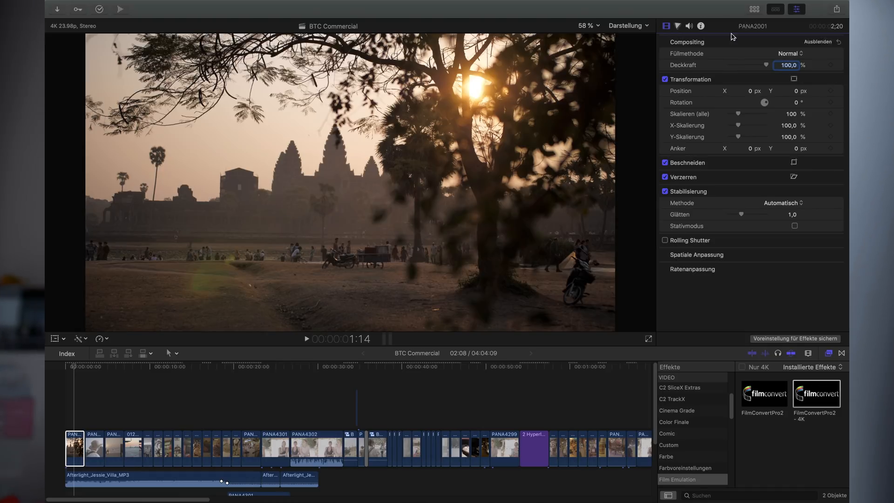
left_click(701, 26)
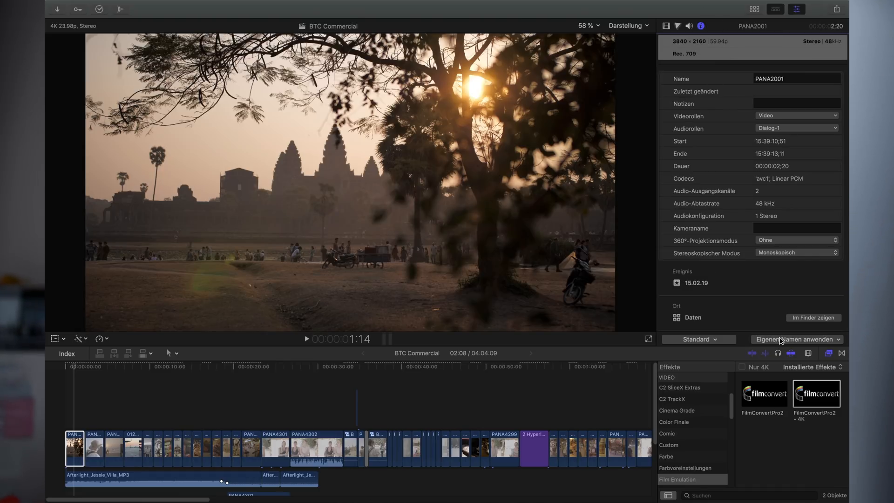
Step: In Extended metadata view, set PANA2001's Camera LUT to Panasonic V-Log
scroll("down", 3)
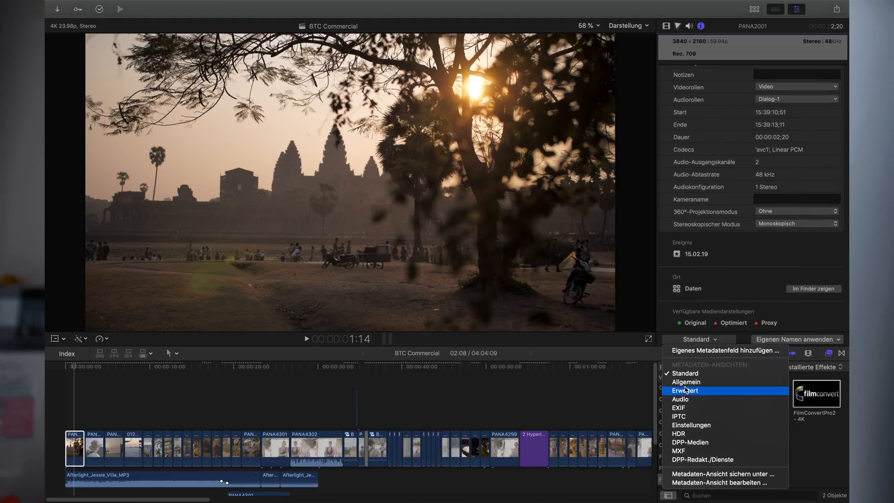
mouse_move(693, 399)
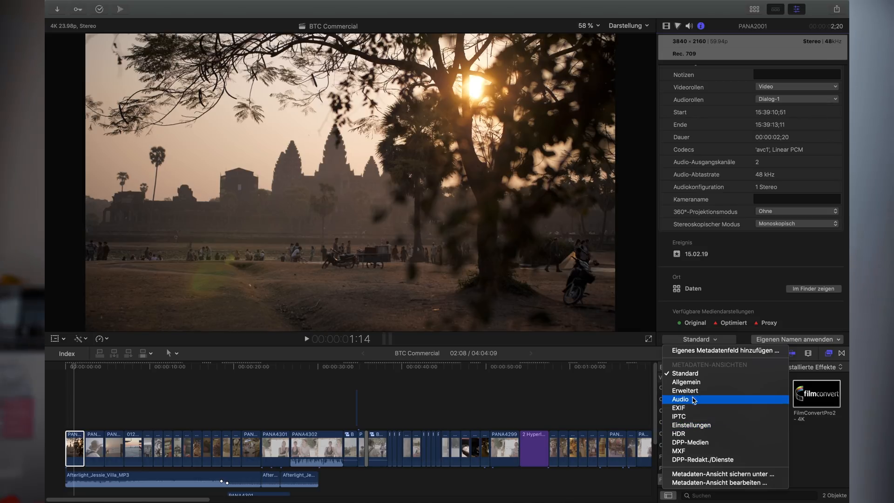
mouse_move(700, 391)
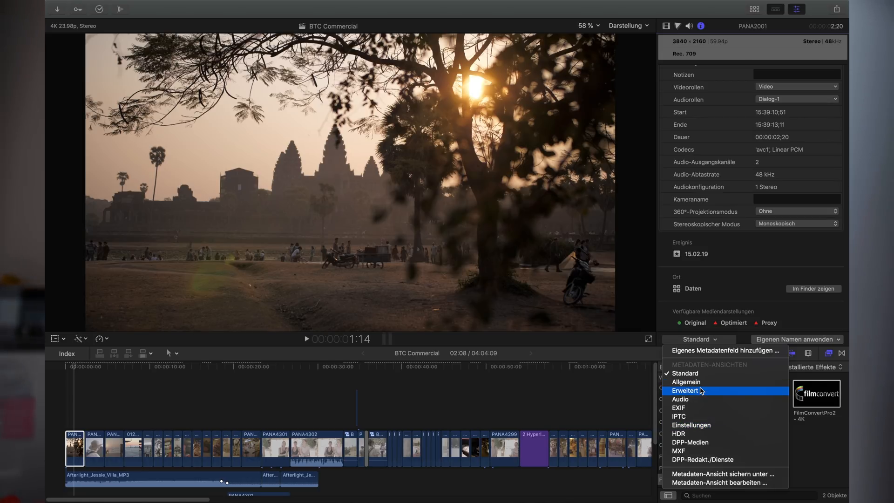
left_click(685, 391)
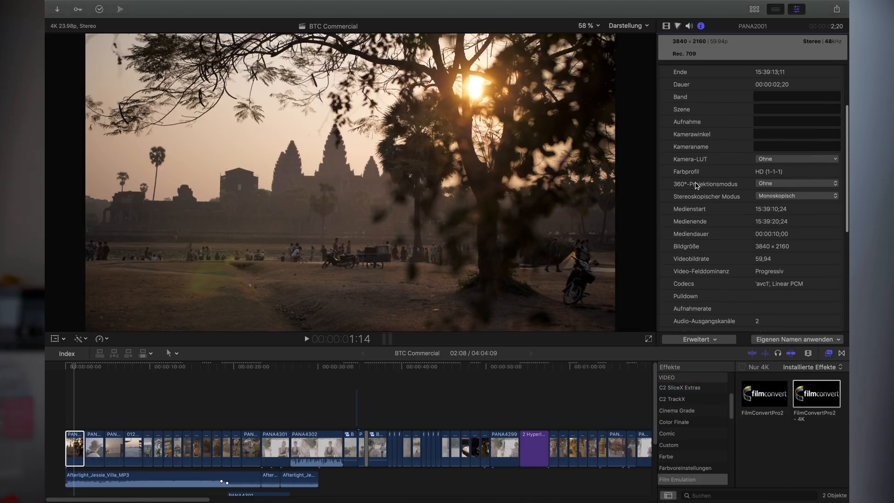
left_click(795, 158)
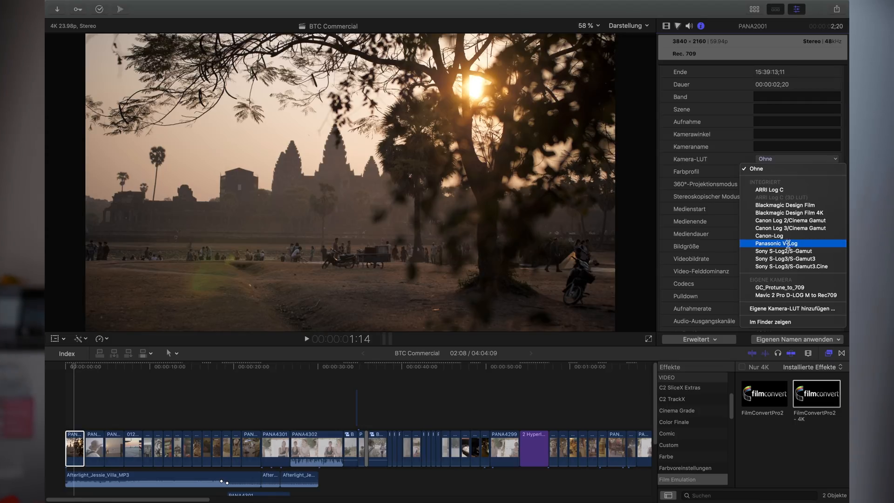
left_click(777, 244)
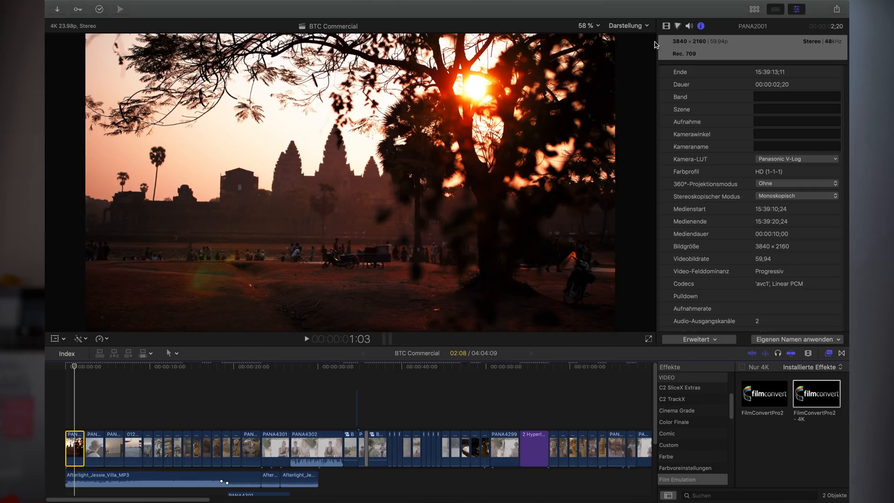
Step: Add a Color Board to PANA2001 and settle midtone exposure at 7% after trying 18% and 14%
left_click(677, 25)
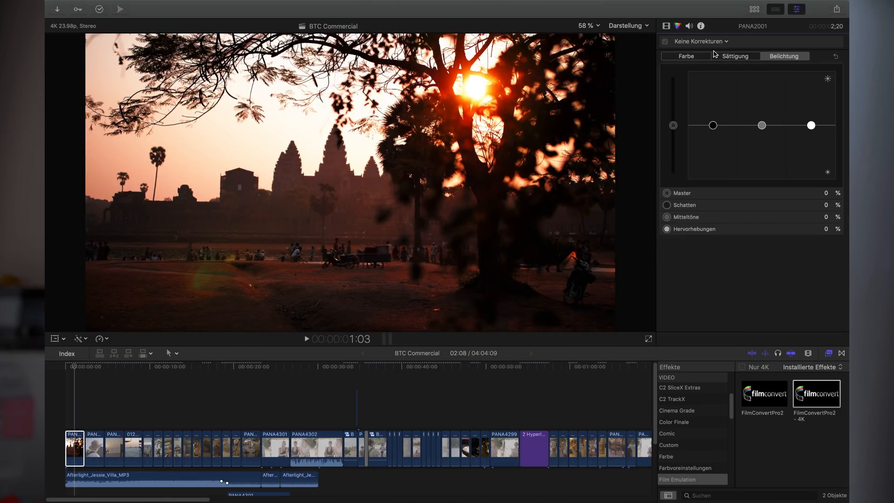
left_click(698, 41)
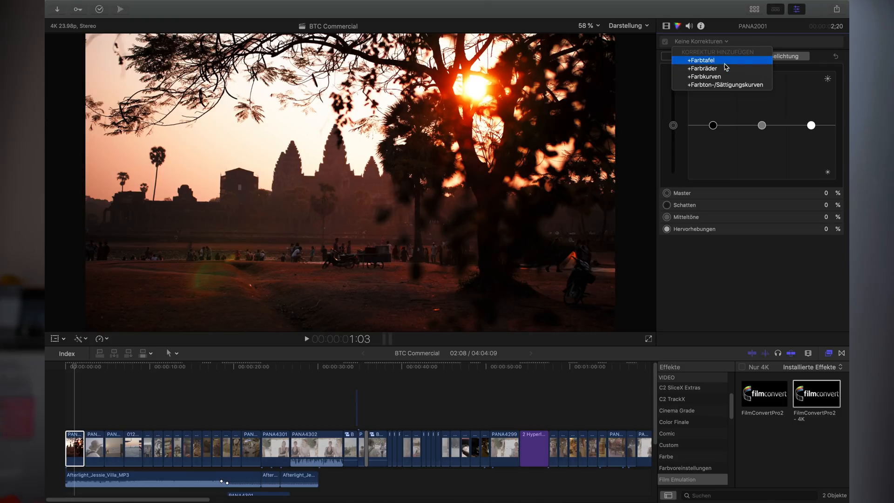
mouse_move(726, 67)
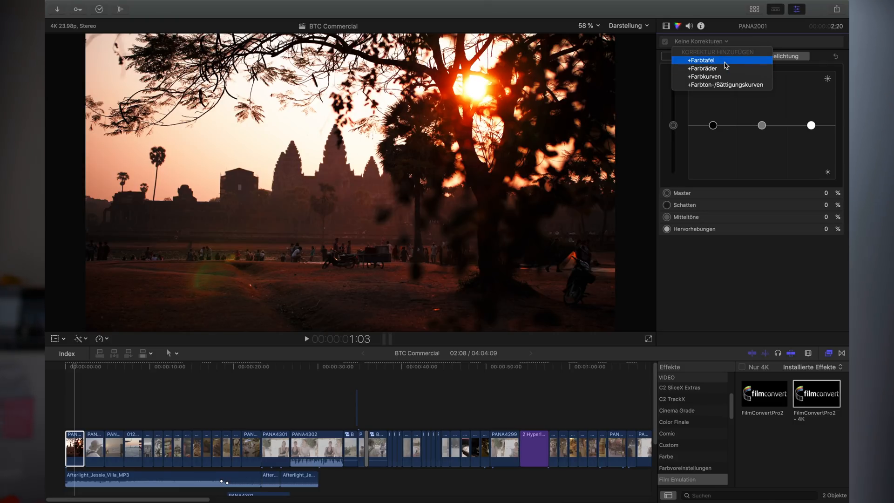
left_click(703, 61)
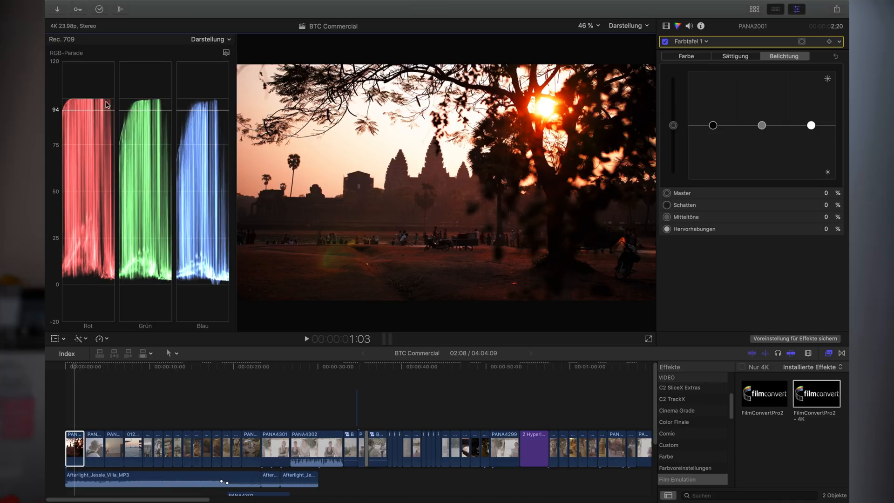
mouse_move(91, 108)
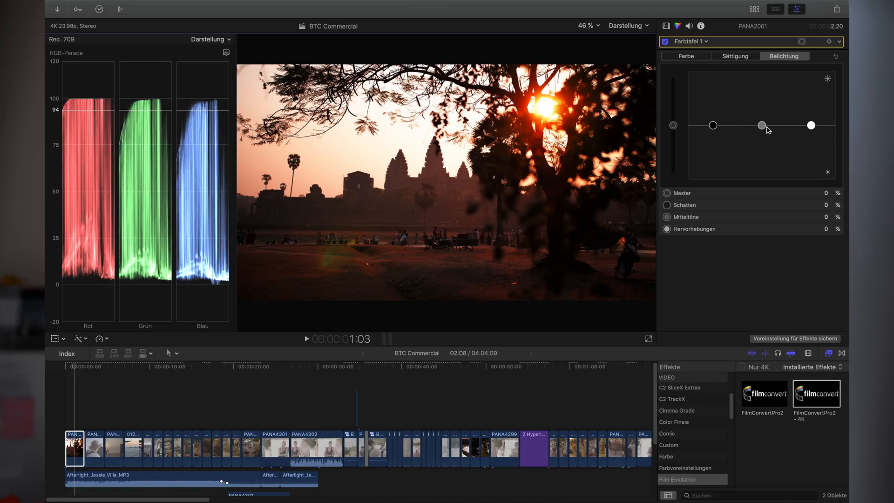
left_click(763, 124)
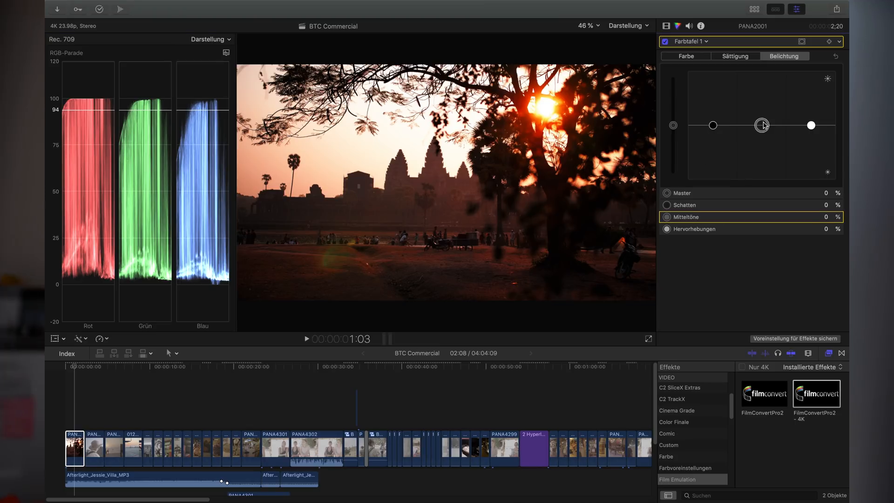
left_click_drag(763, 125, 762, 115)
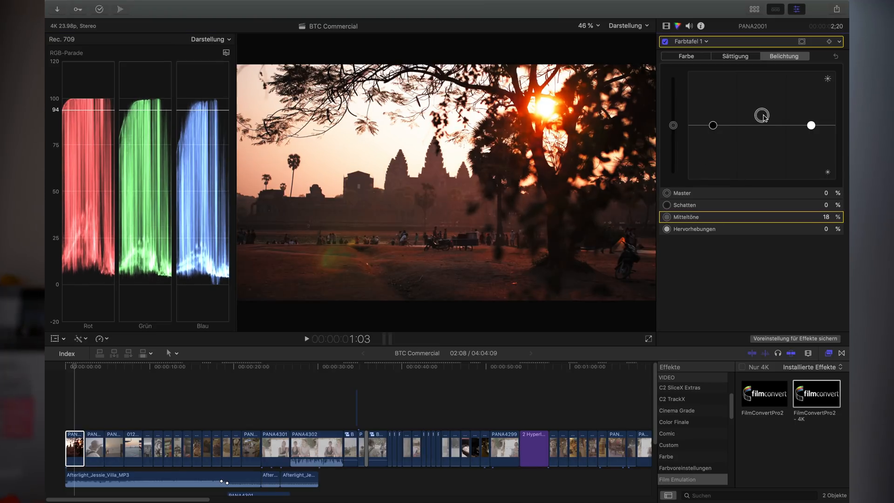
left_click_drag(762, 116, 762, 118)
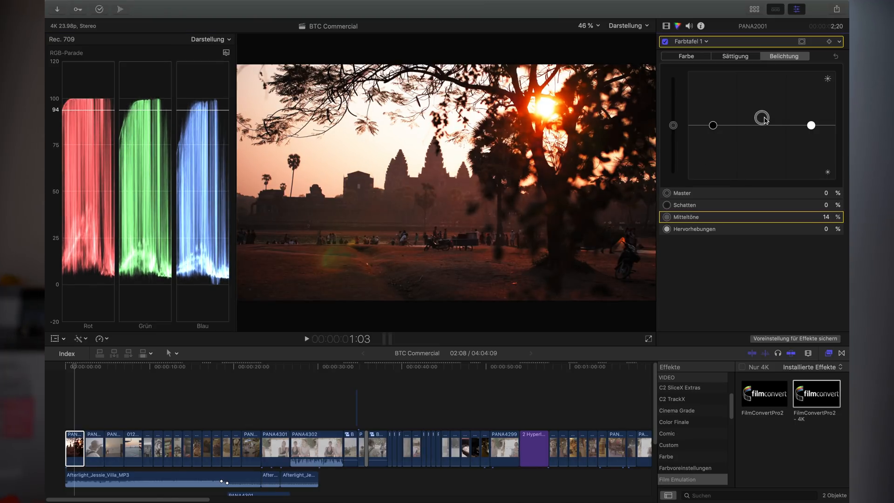
left_click_drag(762, 121, 762, 122)
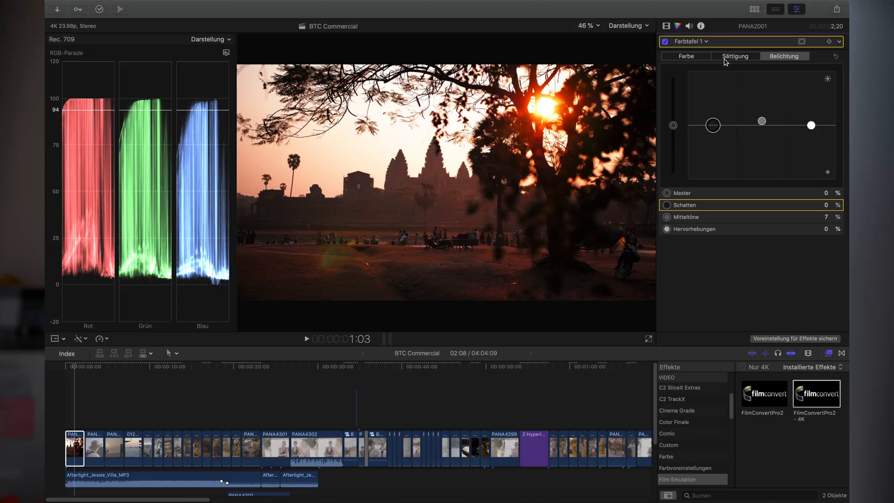
left_click(735, 56)
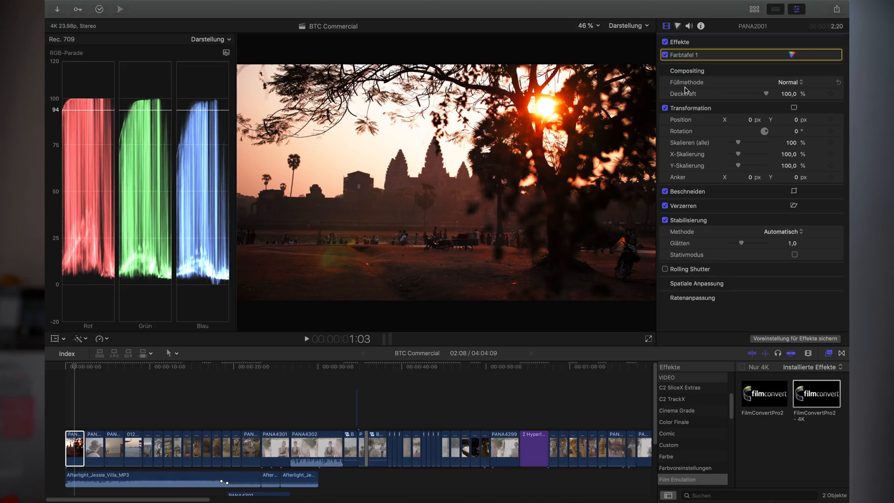
Step: Add a Color Curves correction to PANA2001 and reshape its Luma curve
left_click(706, 41)
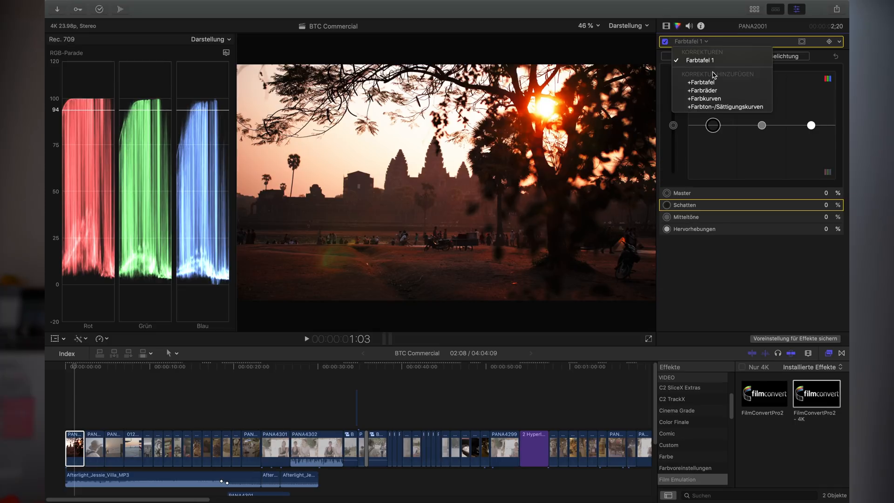
left_click(703, 99)
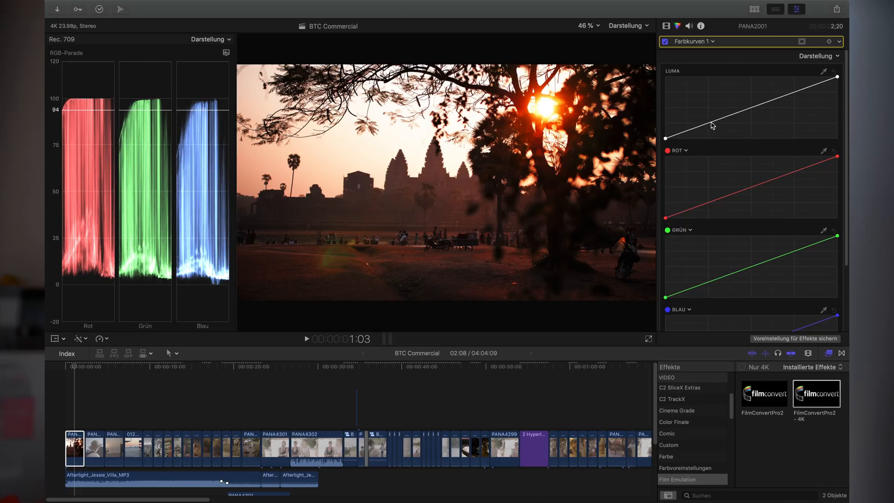
left_click_drag(713, 125, 794, 93)
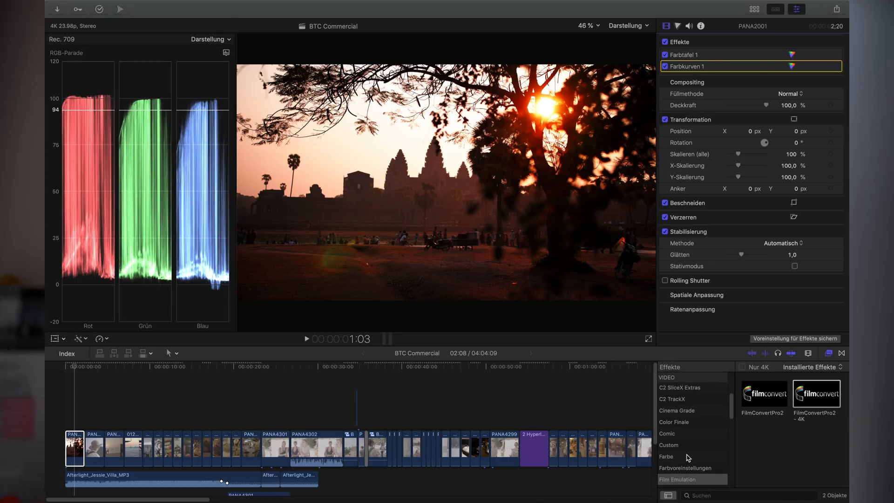
left_click(666, 456)
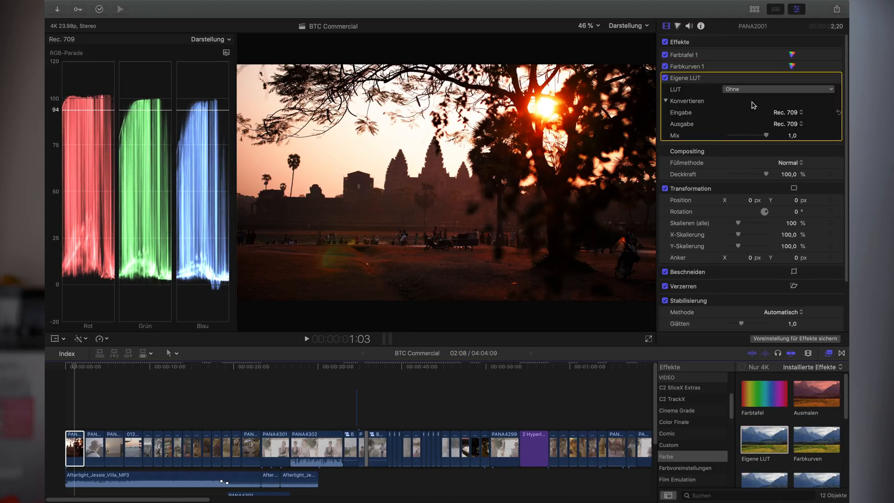
Step: Set the Custom LUT to TANGE green, then TANGE blue, and preview the result from the timeline start
left_click(777, 89)
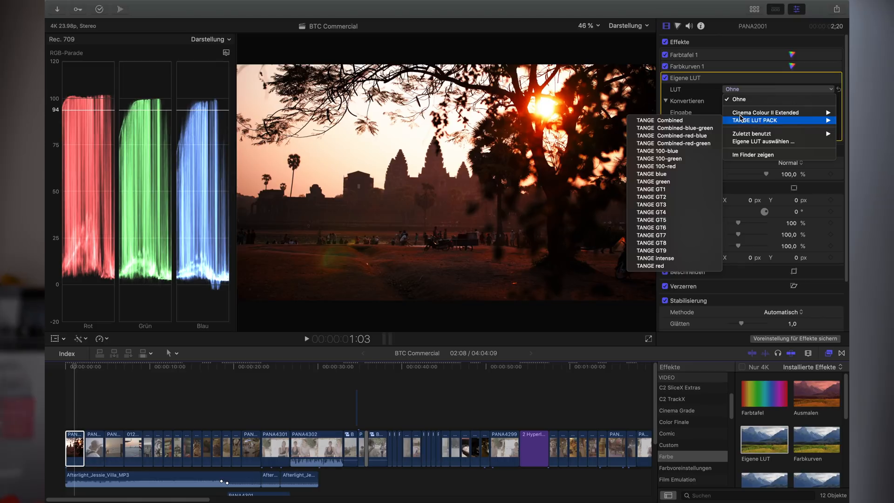
mouse_move(675, 166)
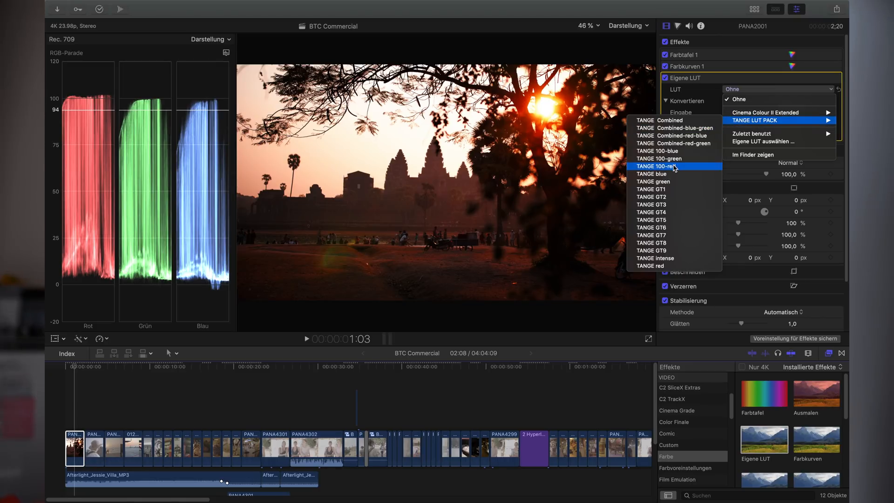
left_click(653, 182)
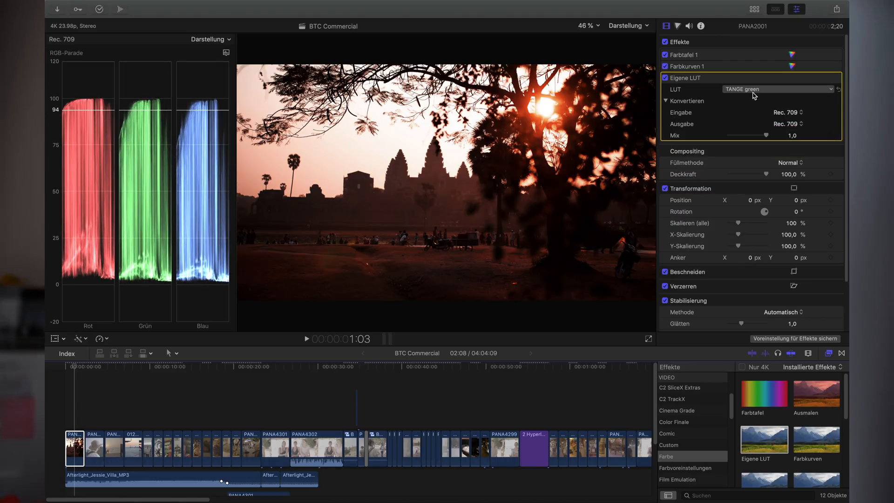
left_click(777, 89)
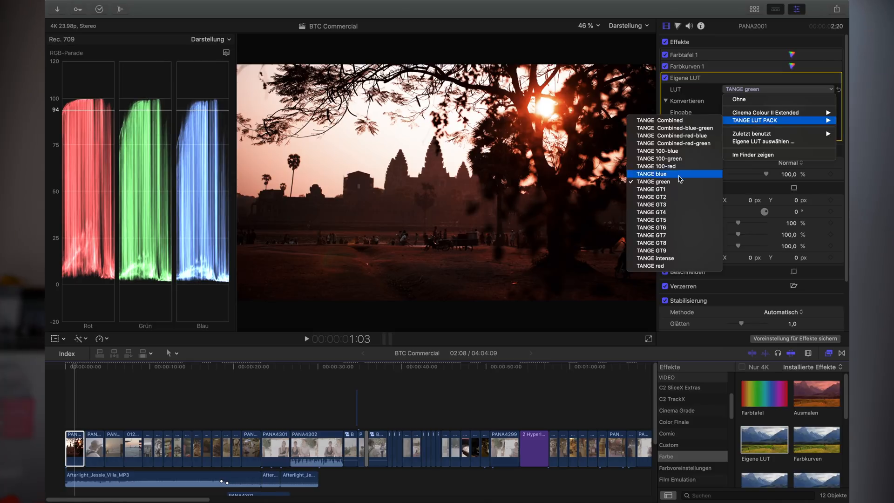
left_click(651, 173)
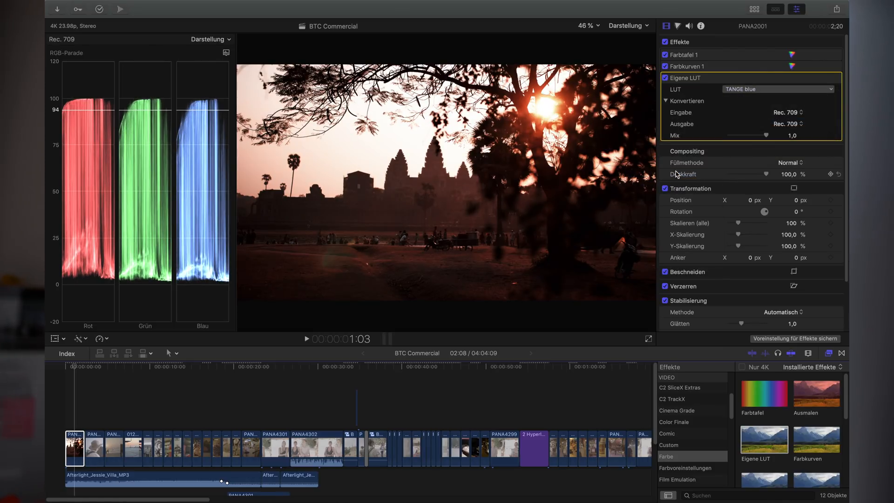
left_click(68, 369)
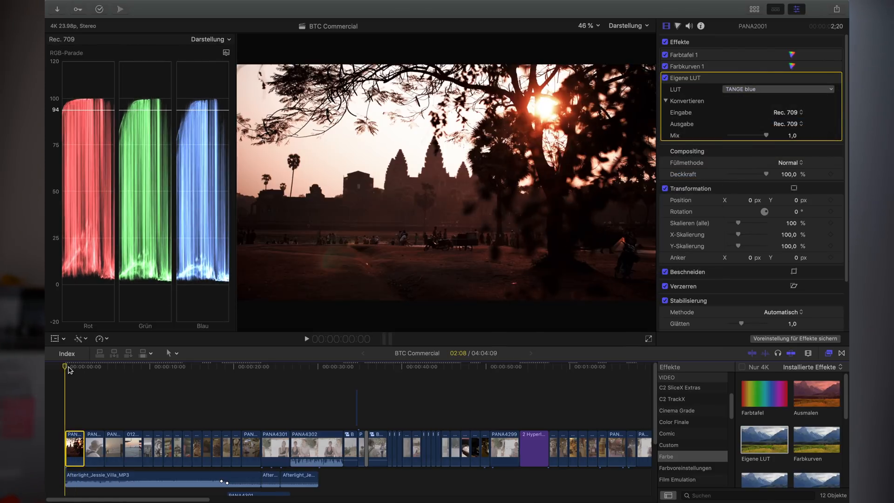
left_click(83, 368)
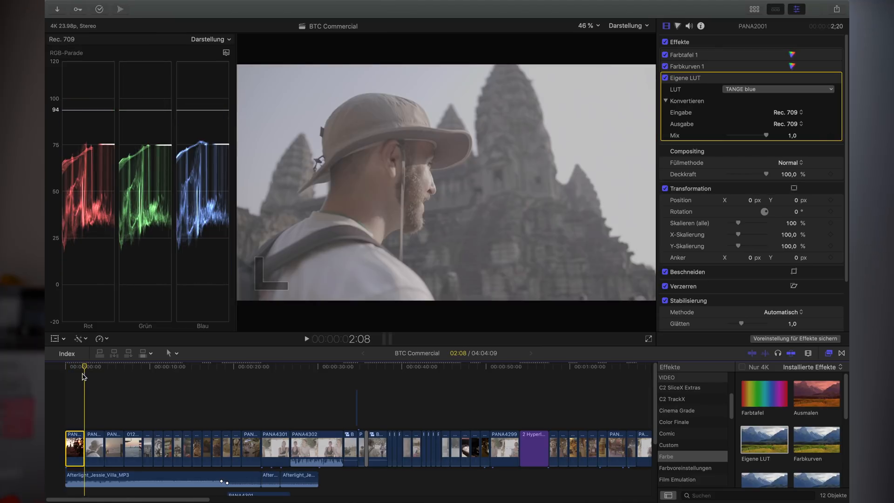